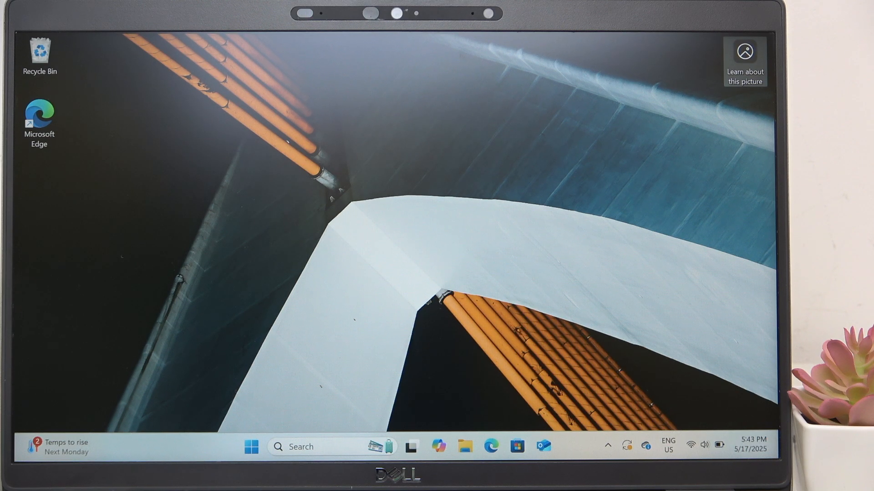
pyautogui.moveTo(767, 97)
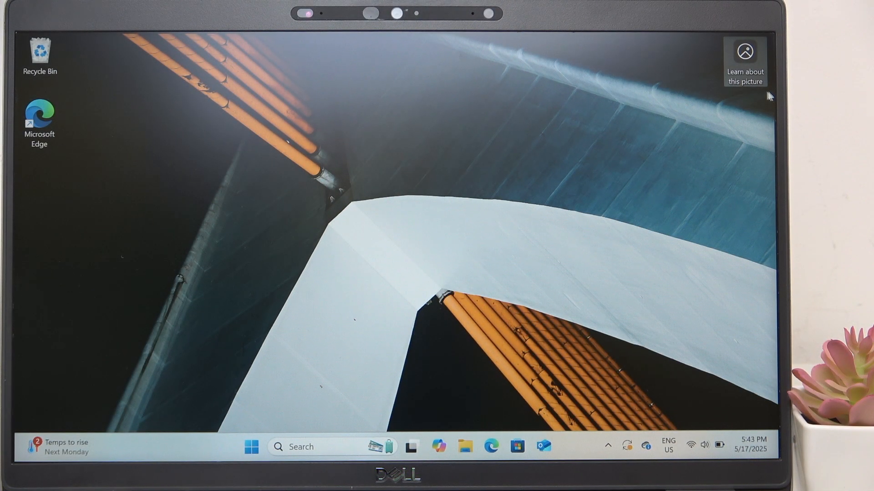
pyautogui.moveTo(240, 444)
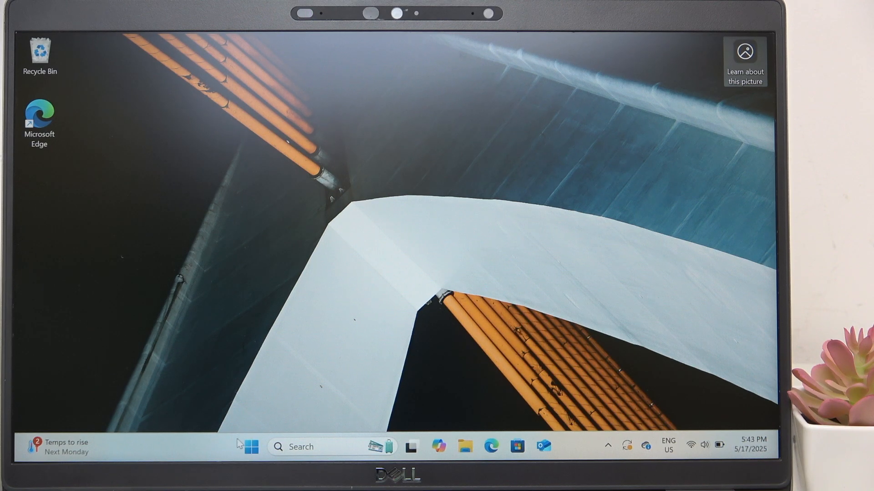
# - Launch Settings from the Start menu's pinned apps and go to System's Power & battery page
pyautogui.click(251, 447)
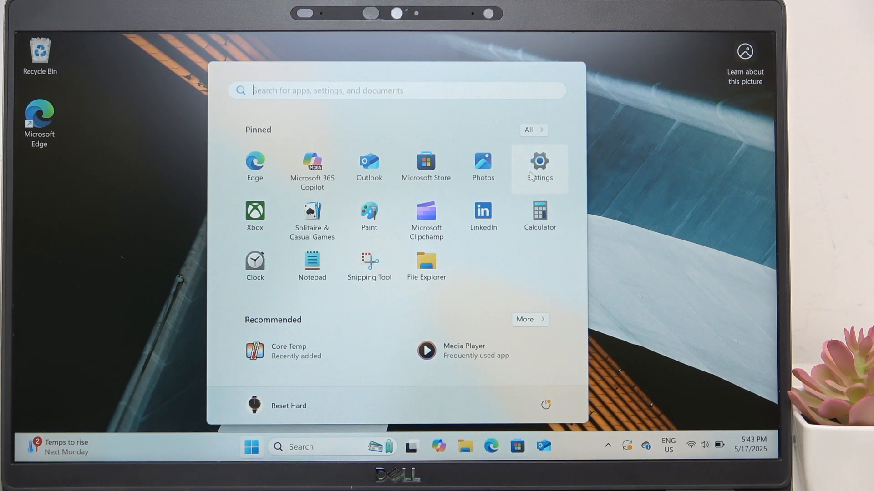
pyautogui.click(539, 165)
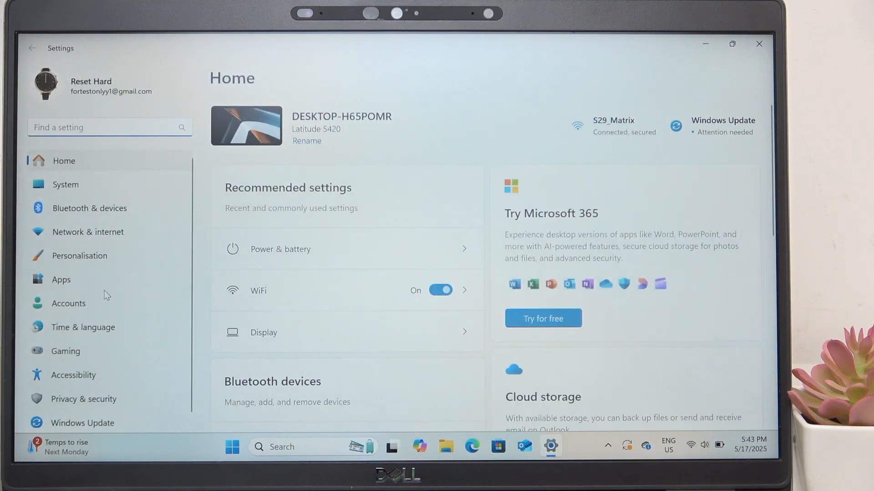
pyautogui.click(65, 183)
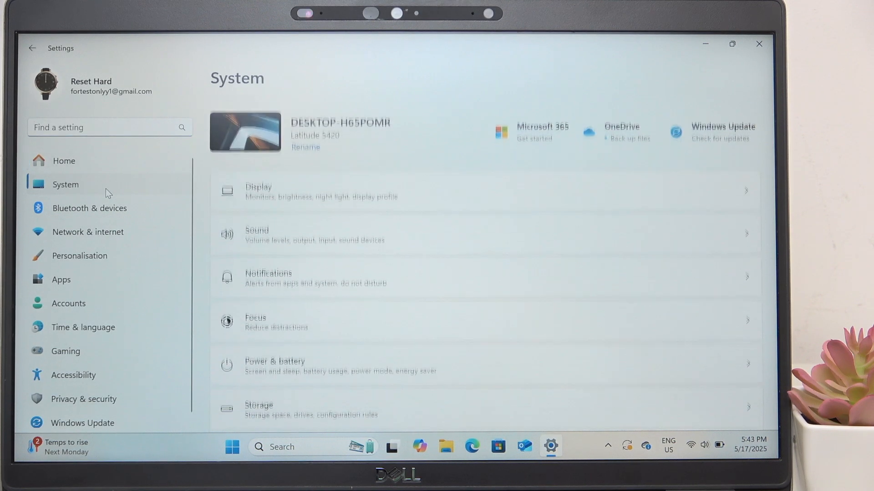
pyautogui.scroll(-3)
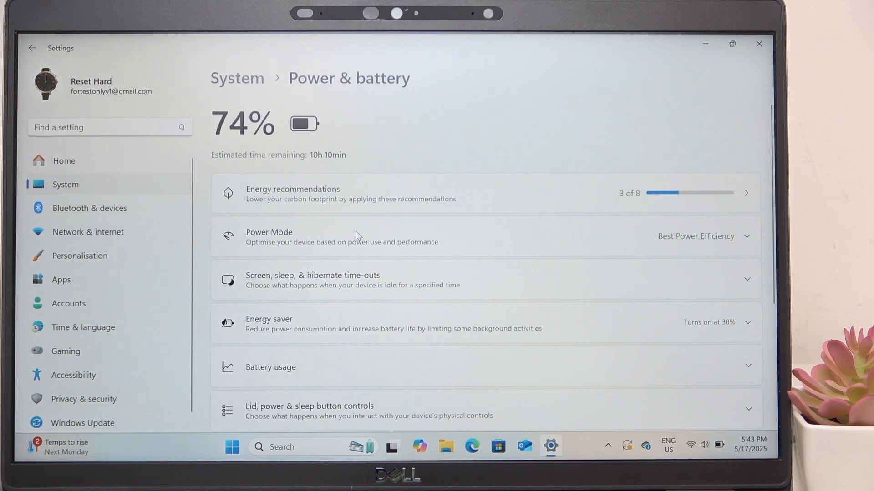
pyautogui.moveTo(379, 330)
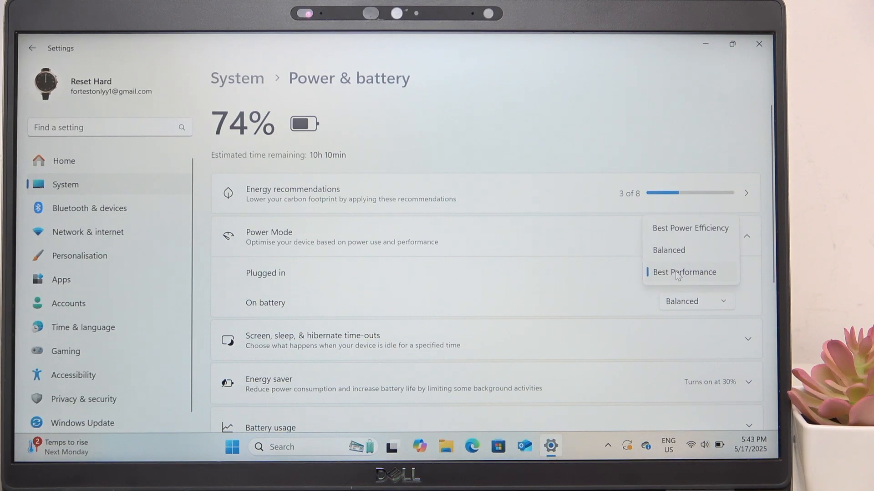
# - Choose Best Performance in the Plugged in power mode dropdown, leaving On battery Balanced
pyautogui.click(683, 272)
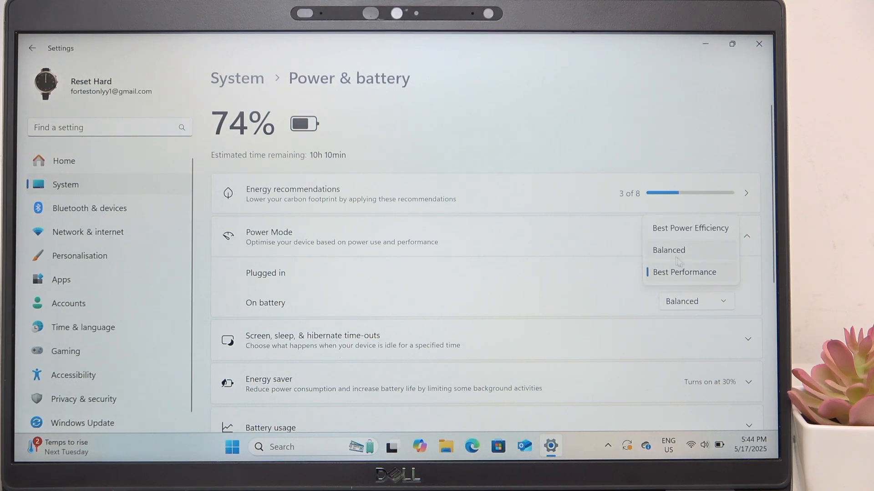
pyautogui.click(683, 272)
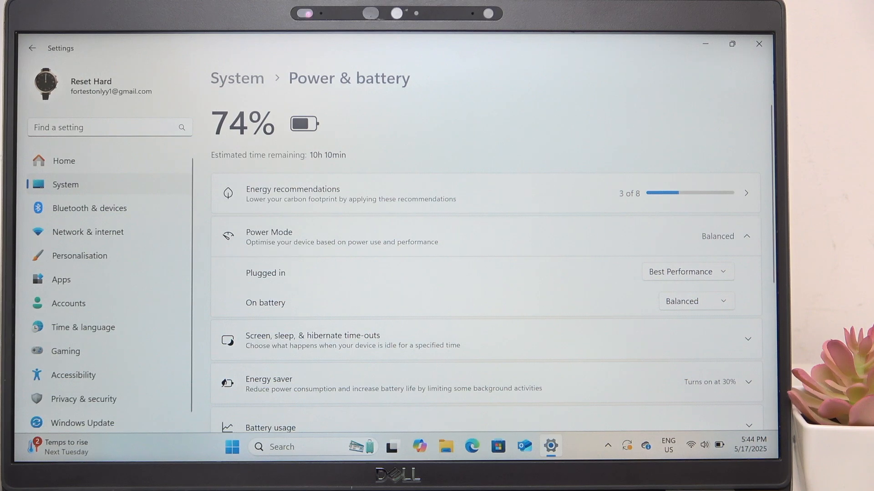